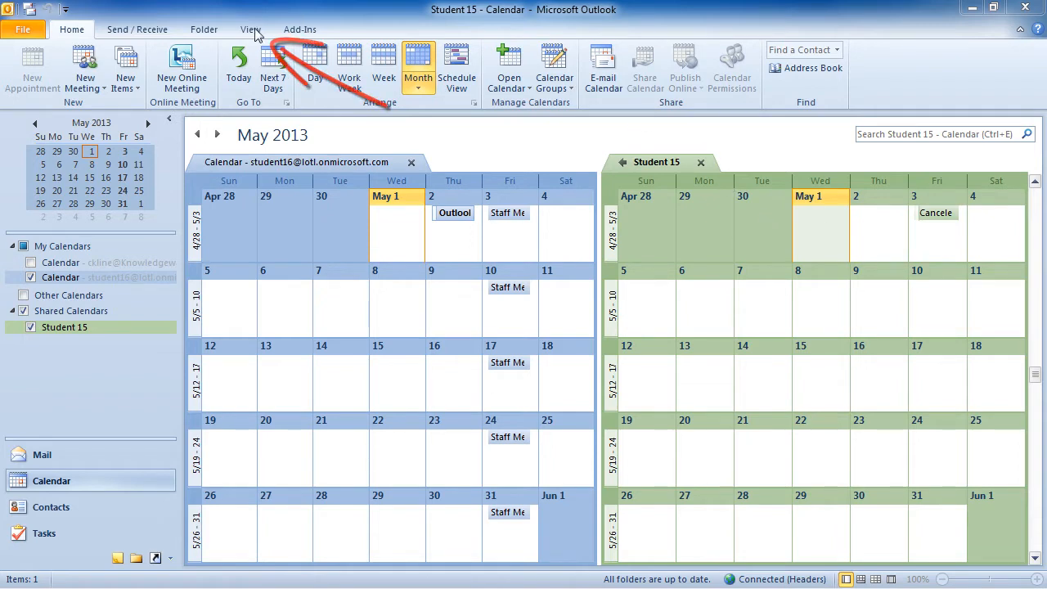
Switch the ribbon to the View tab to reach the calendar layout options.
click(244, 30)
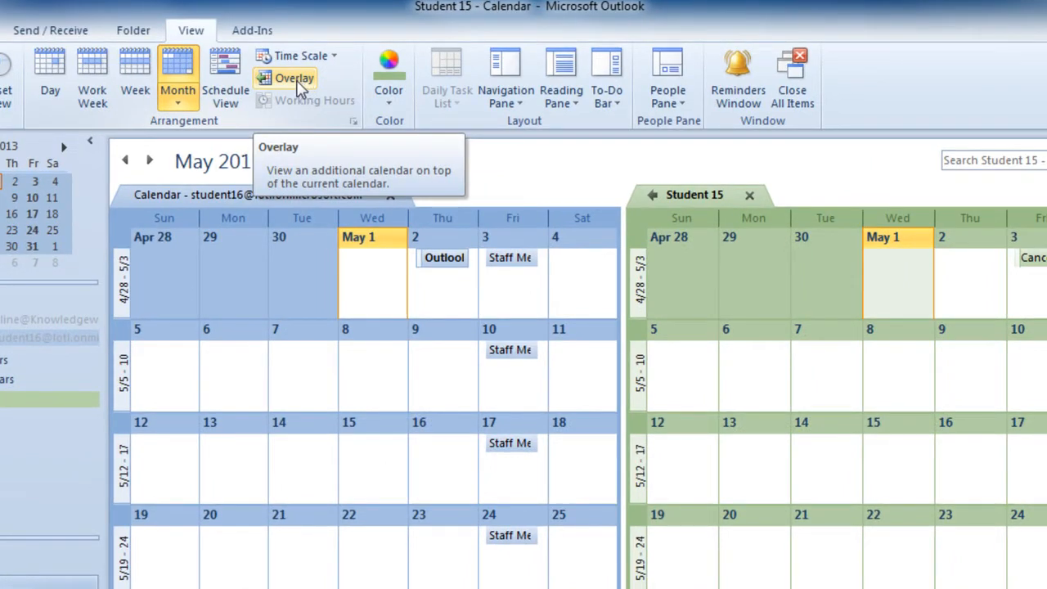
Overlay both calendars, toggle which one is in front ending on Student 15, then try Schedule View.
click(293, 78)
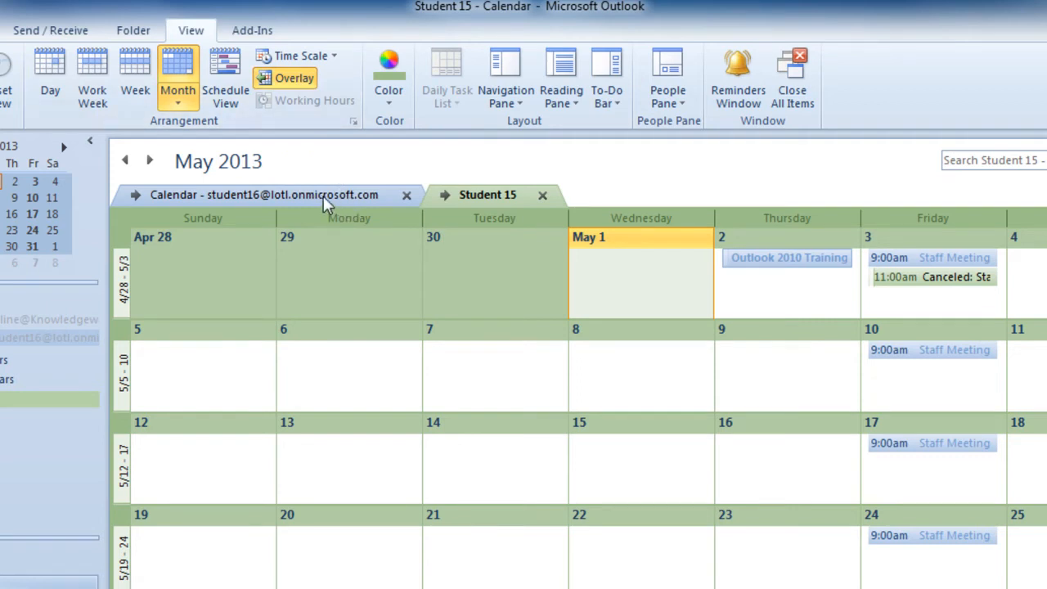
click(262, 194)
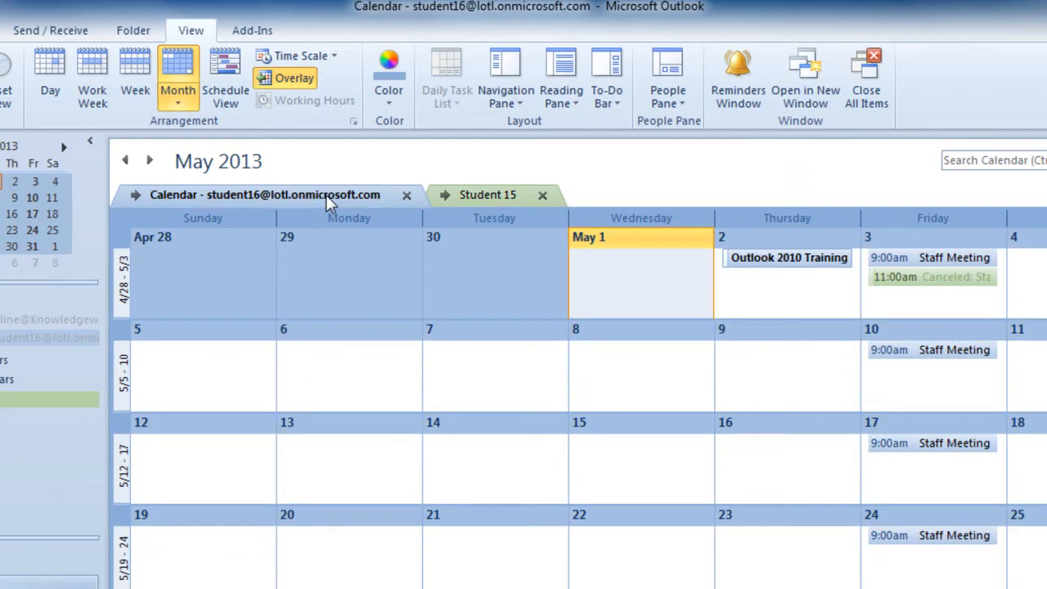
click(487, 195)
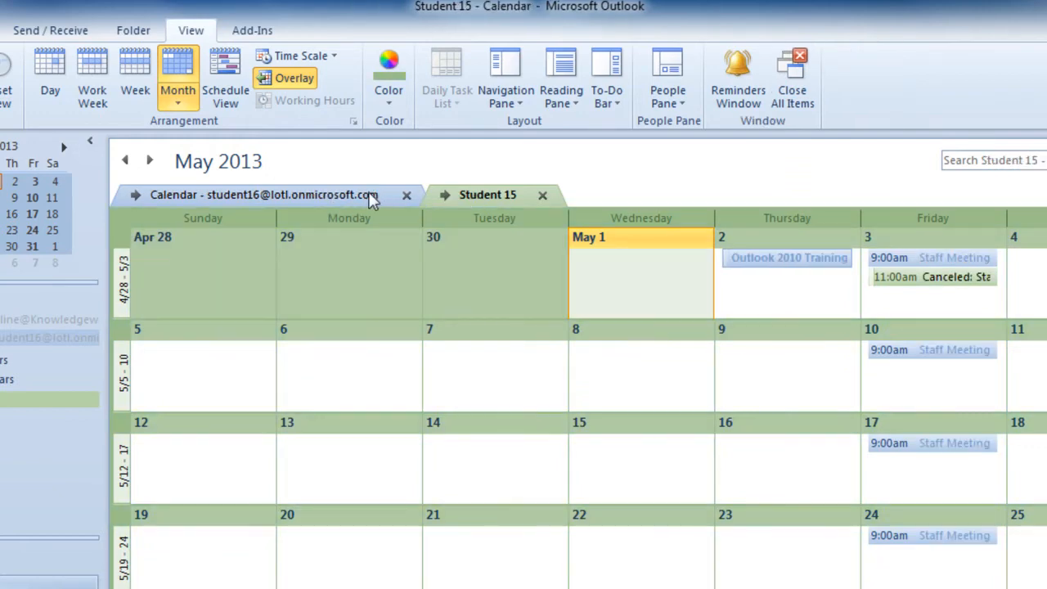
click(257, 195)
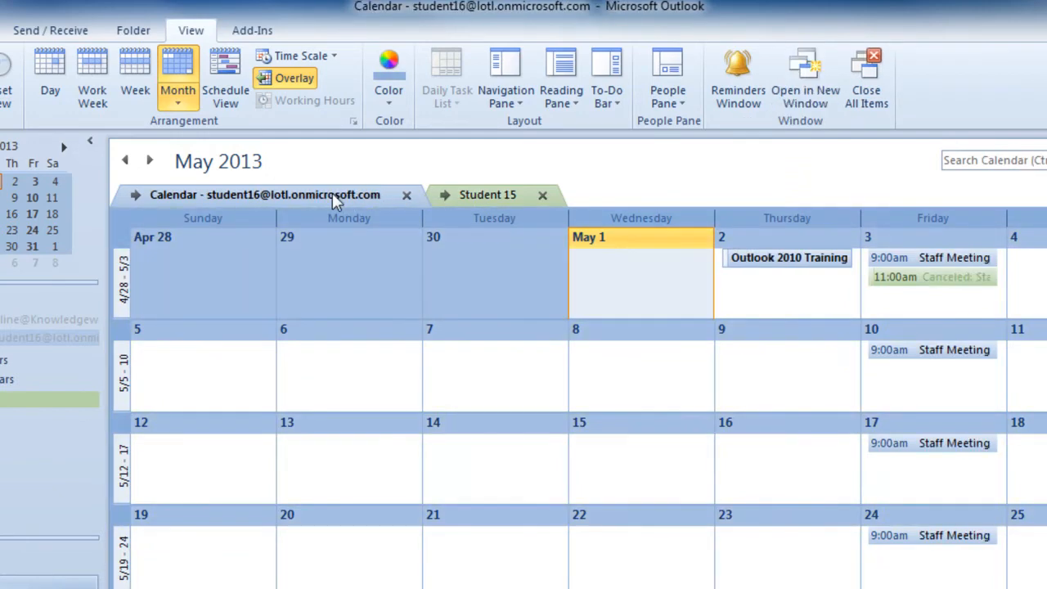
click(487, 195)
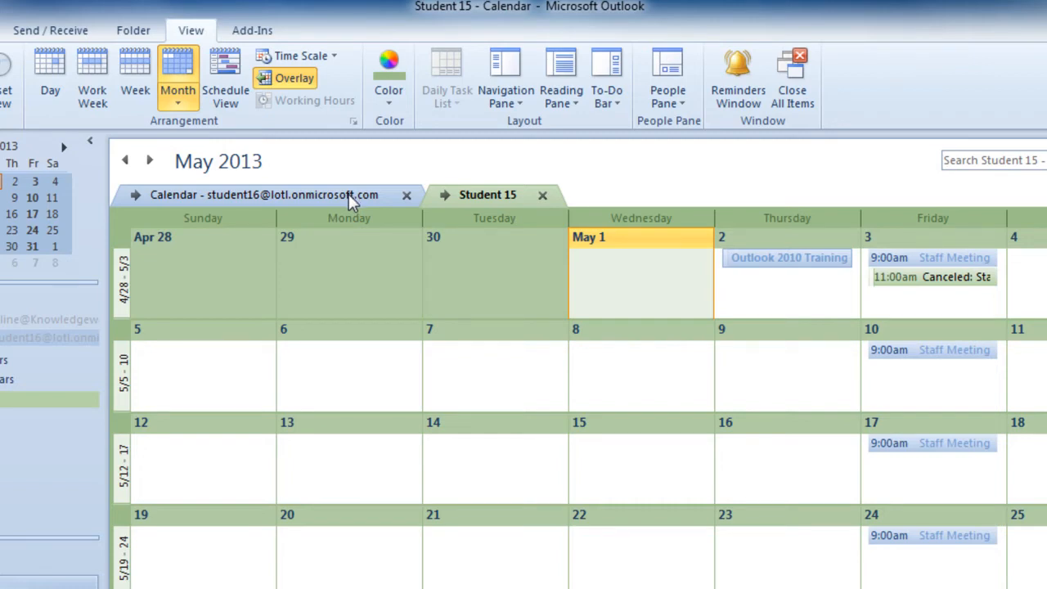
mouse_move(335, 182)
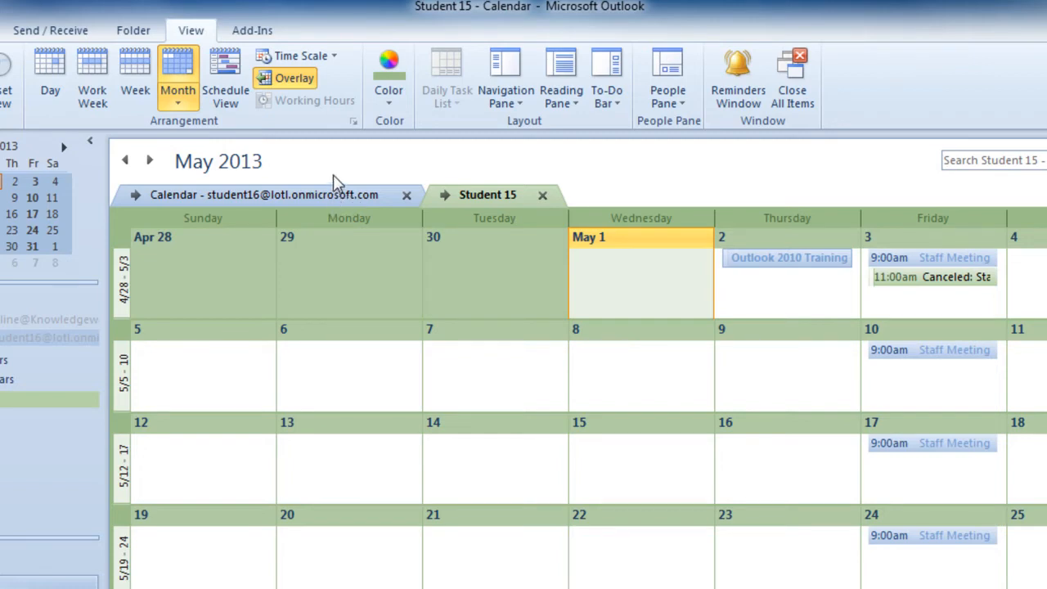
mouse_move(300, 161)
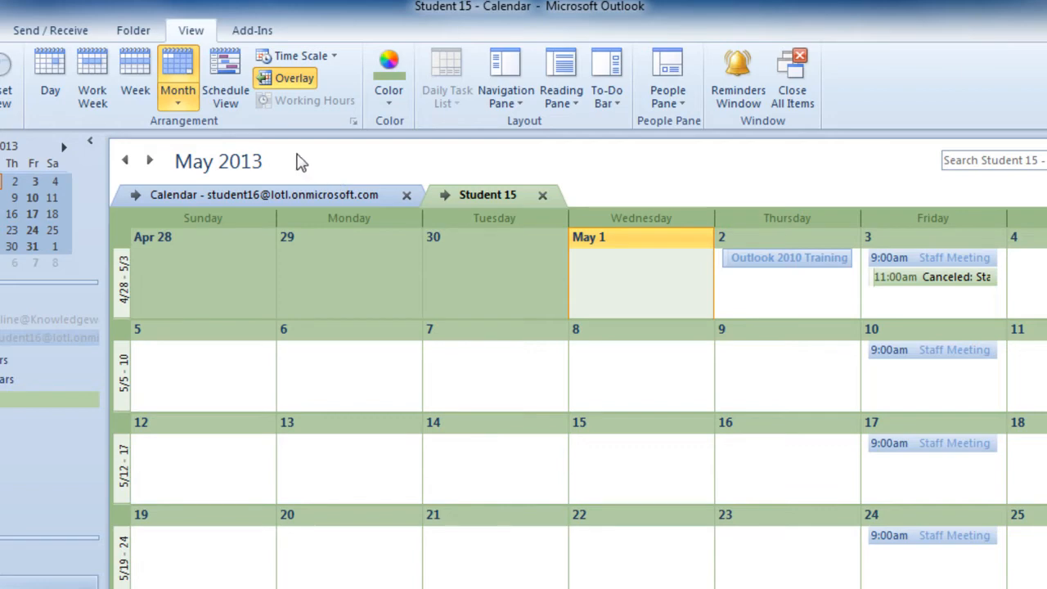
mouse_move(226, 73)
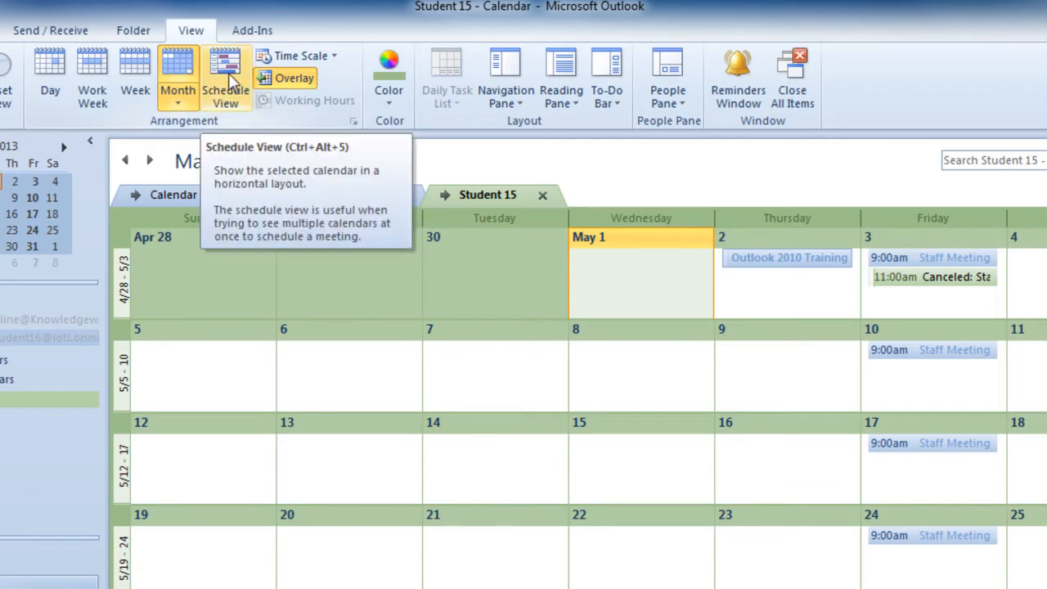
click(226, 77)
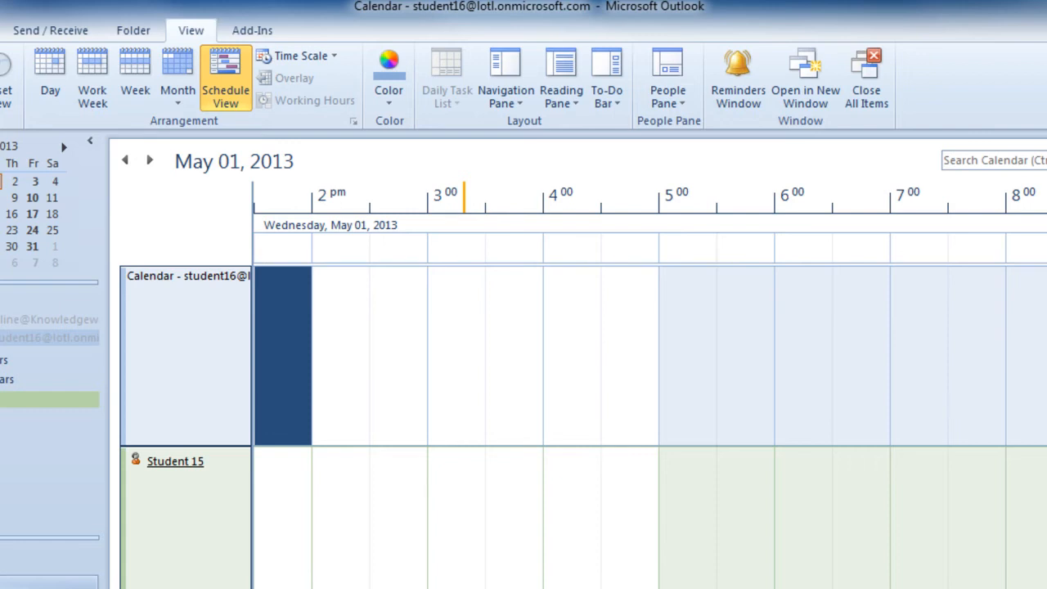
mouse_move(455, 515)
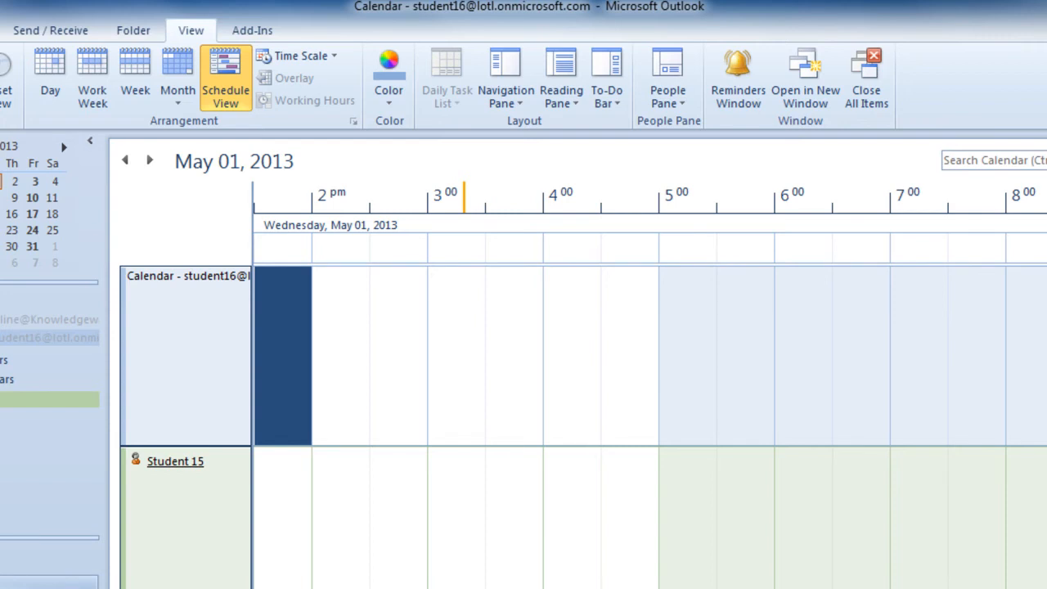
mouse_move(177, 78)
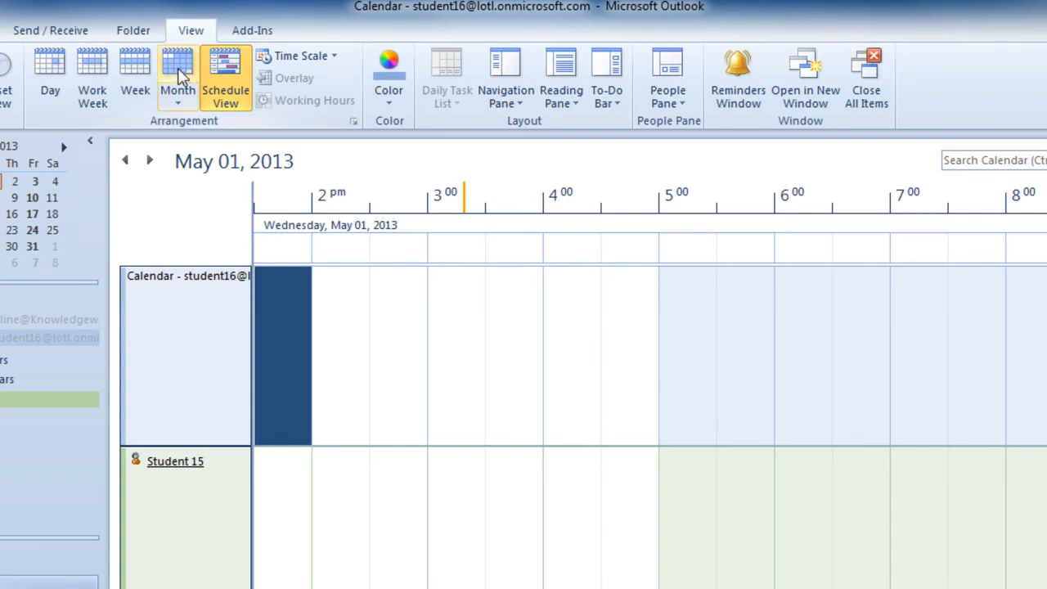
Return to Month view and turn Overlay off, showing both May 2013 calendars side by side.
click(178, 78)
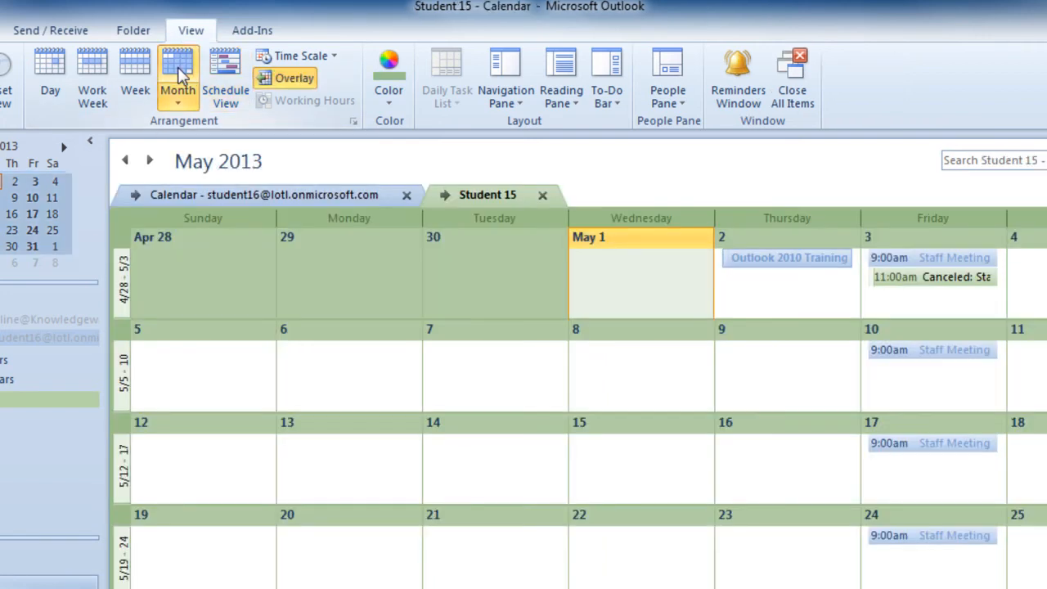
mouse_move(293, 77)
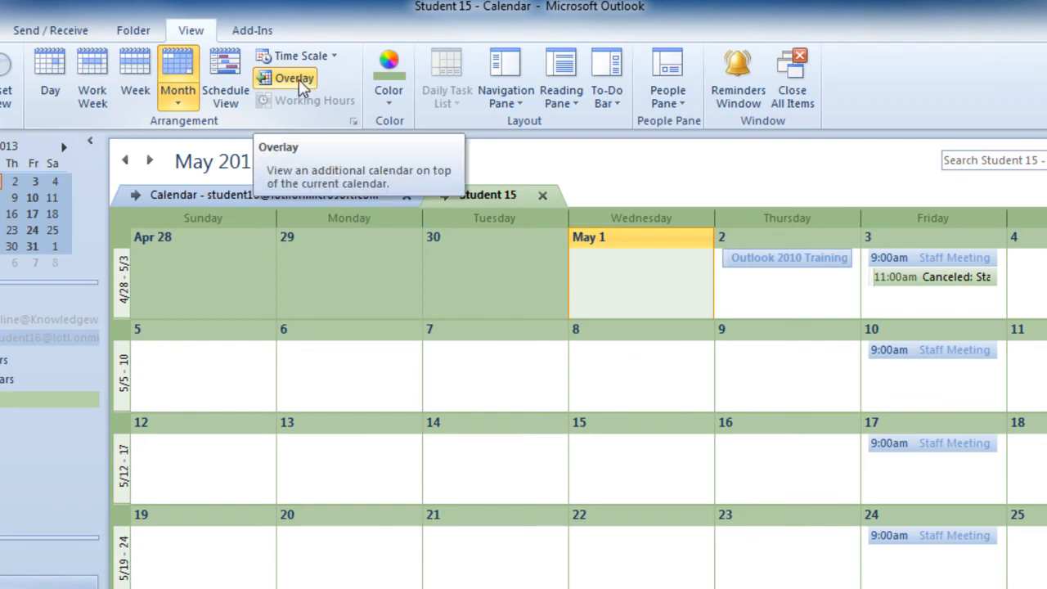
click(292, 77)
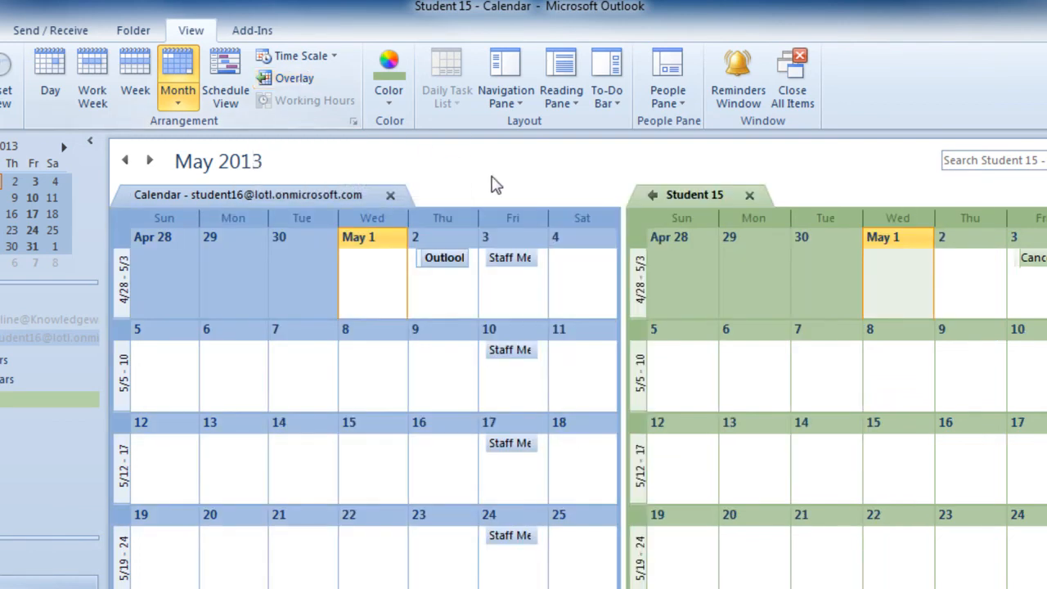